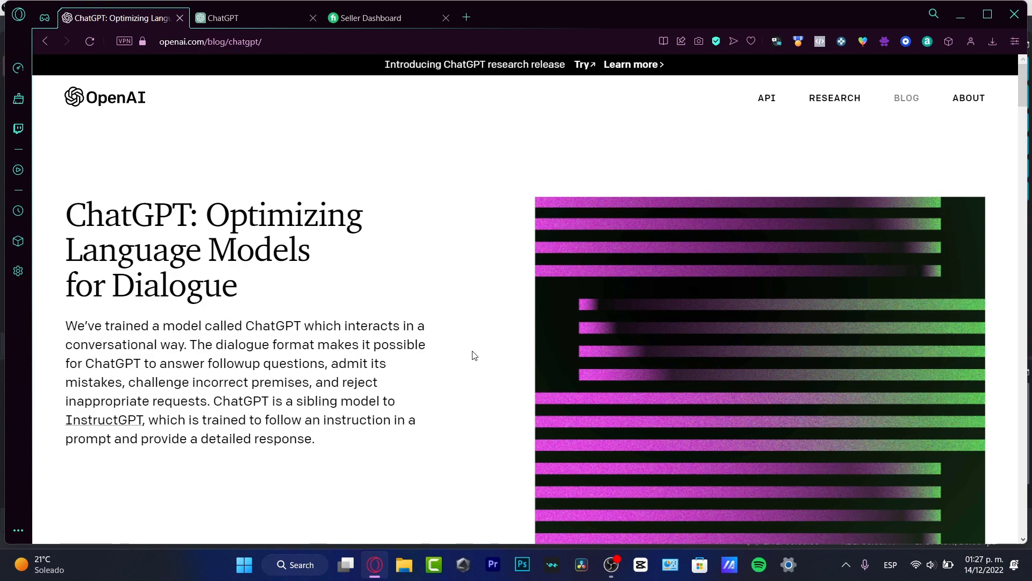
Step: Scroll through the birthday ideas and switch browser tabs to continue the list
scroll("down", 3)
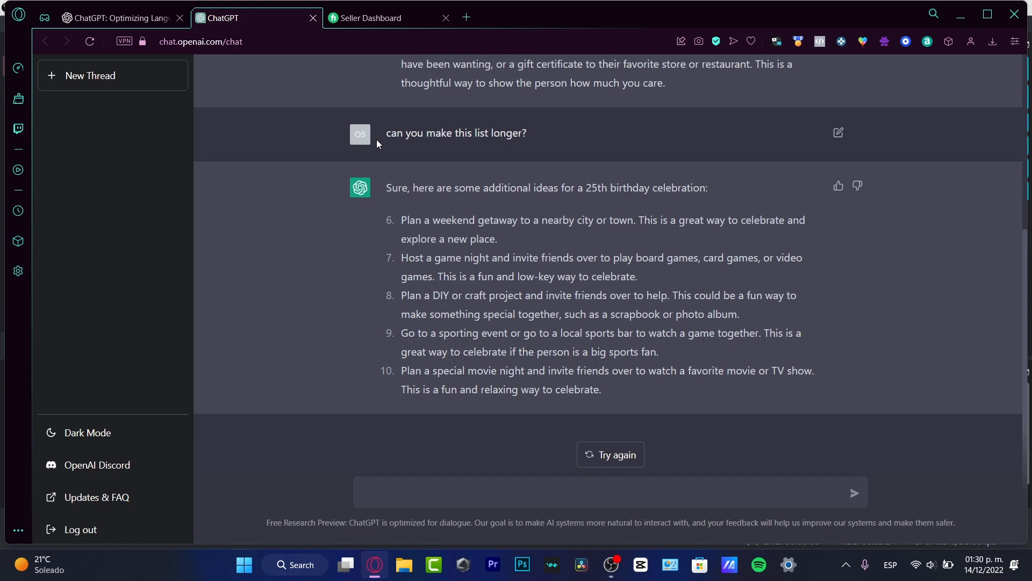
left_click(375, 17)
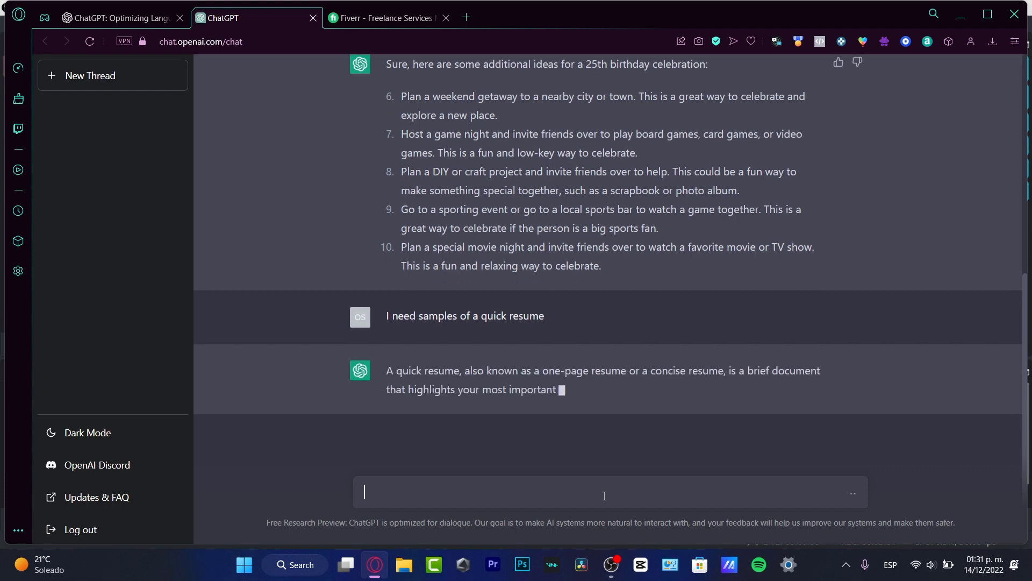
Step: Return to the ChatGPT tab to write the quick resume samples prompt
left_click(385, 17)
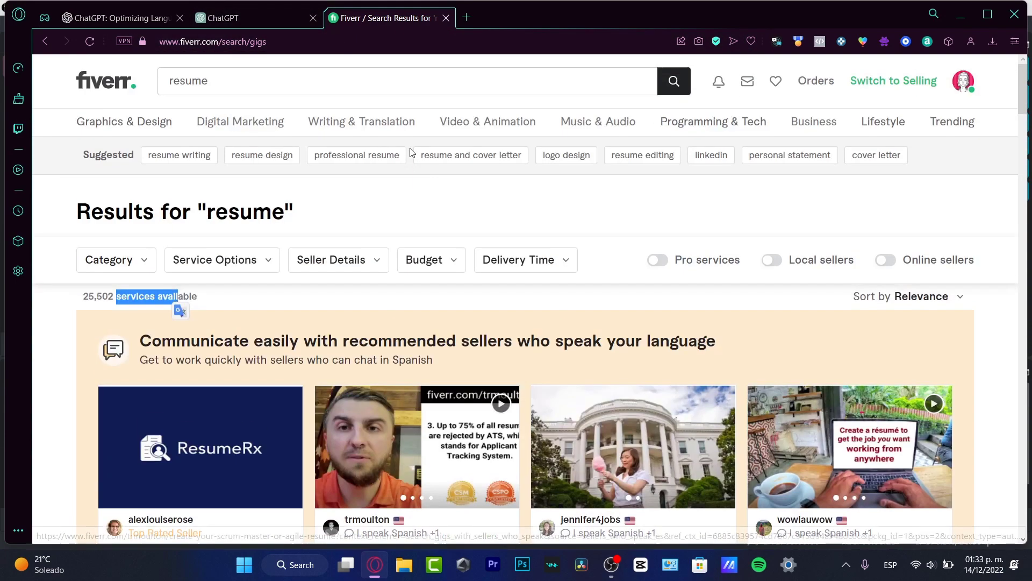
Step: Enter 'de' while setting up the Fiverr 'resume' gig search
type("de")
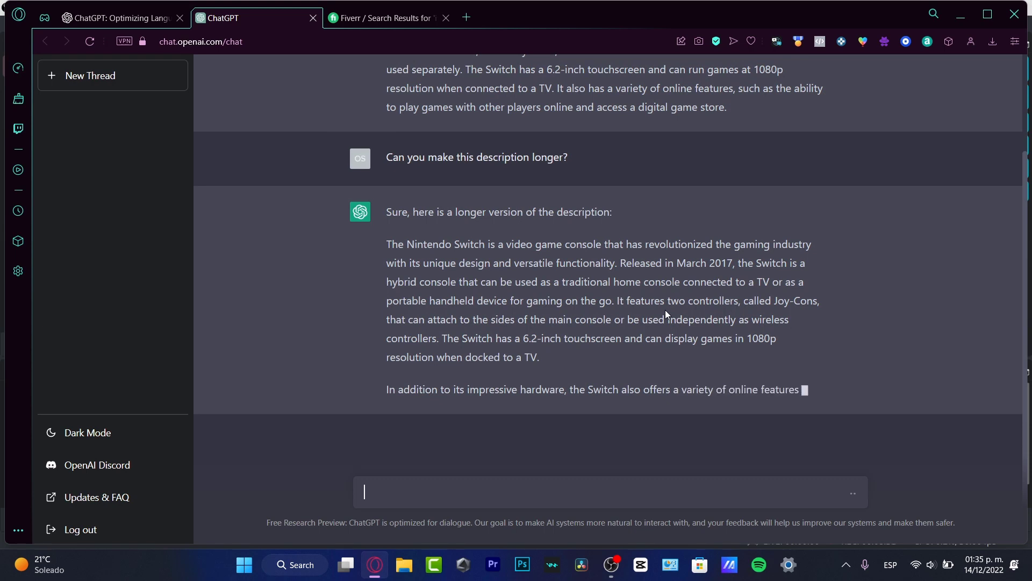
Step: Switch to the ChatGPT tab to request a longer Nintendo Switch description
left_click(385, 18)
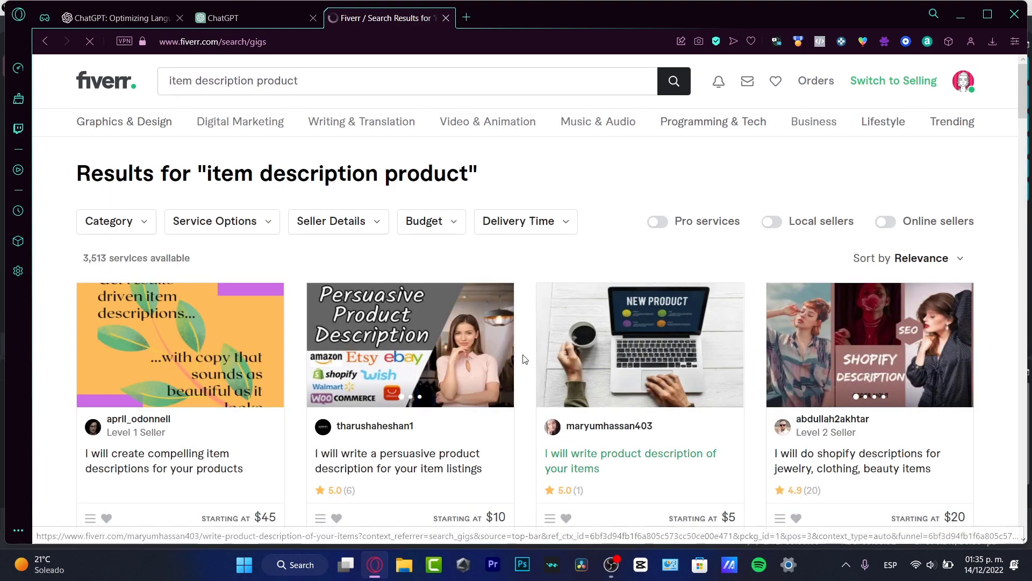
Step: Switch to the Fiverr tab to view 'item description product' gig results
left_click(224, 18)
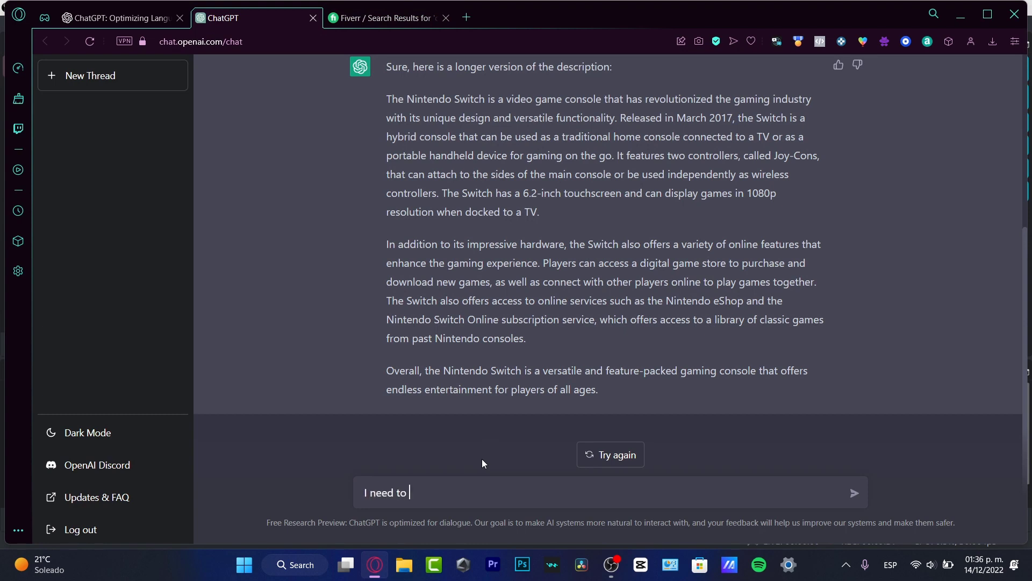
Step: Send the prompt 'hear story from a young wizard' to ChatGPT
type("hear story from a young wizard")
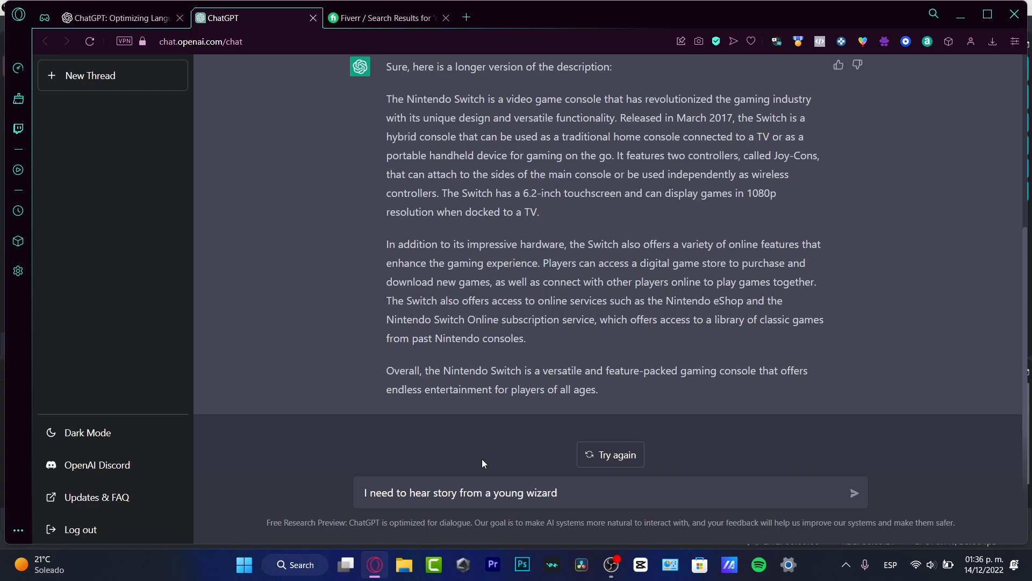
left_click(854, 492)
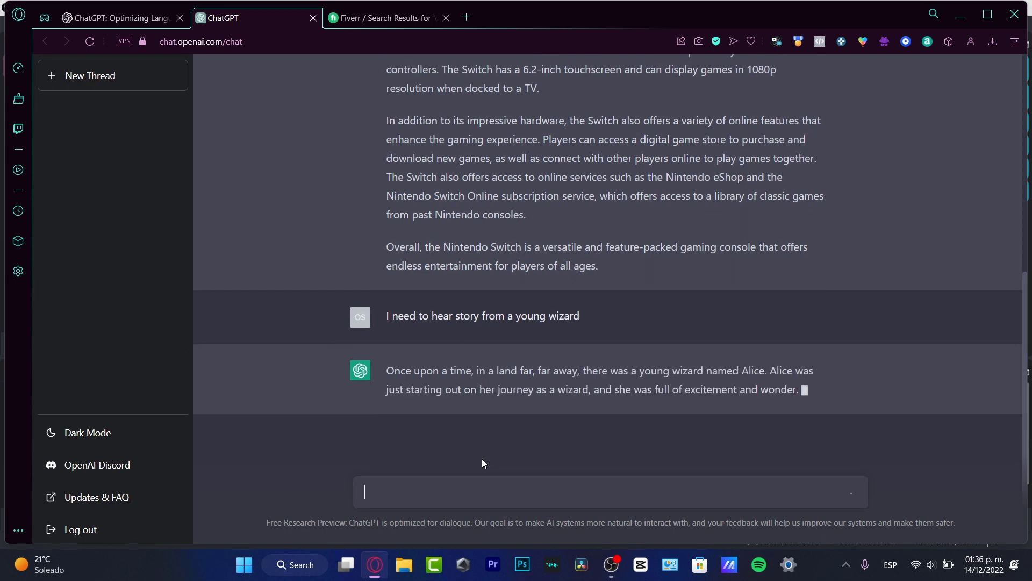
Step: Scroll down to follow Alice's story as ChatGPT generates it
scroll("down", 3)
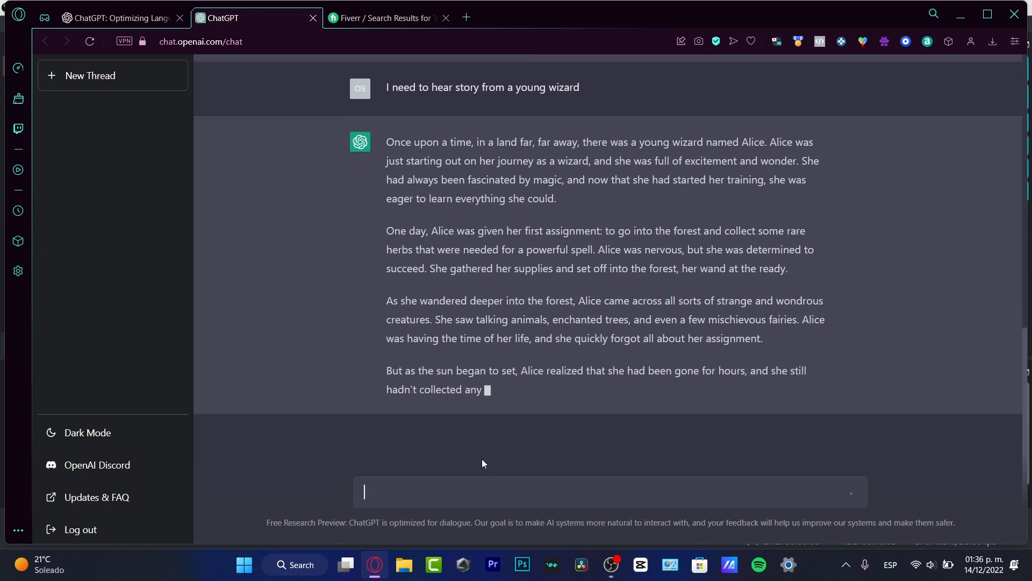